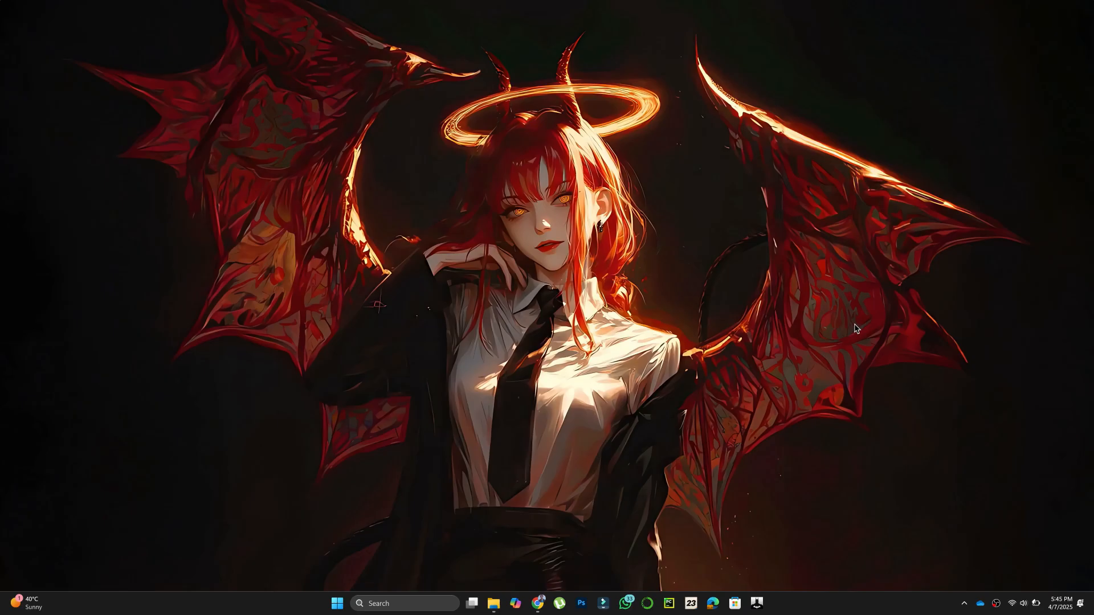
pyautogui.moveTo(555, 574)
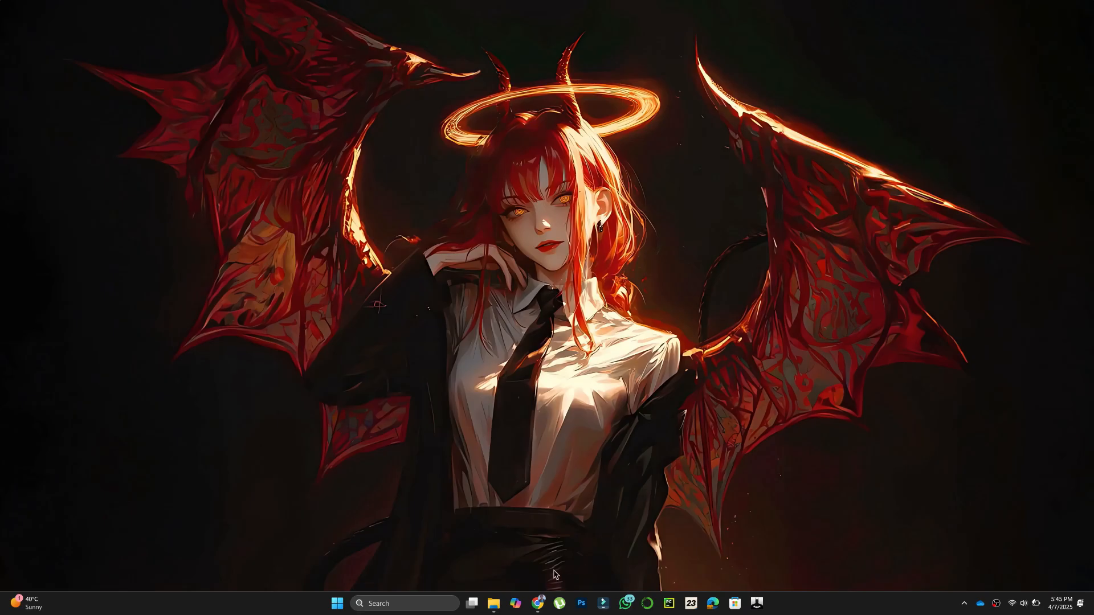
# Go to the JustMarkets website and begin registering a new trading account
pyautogui.click(537, 604)
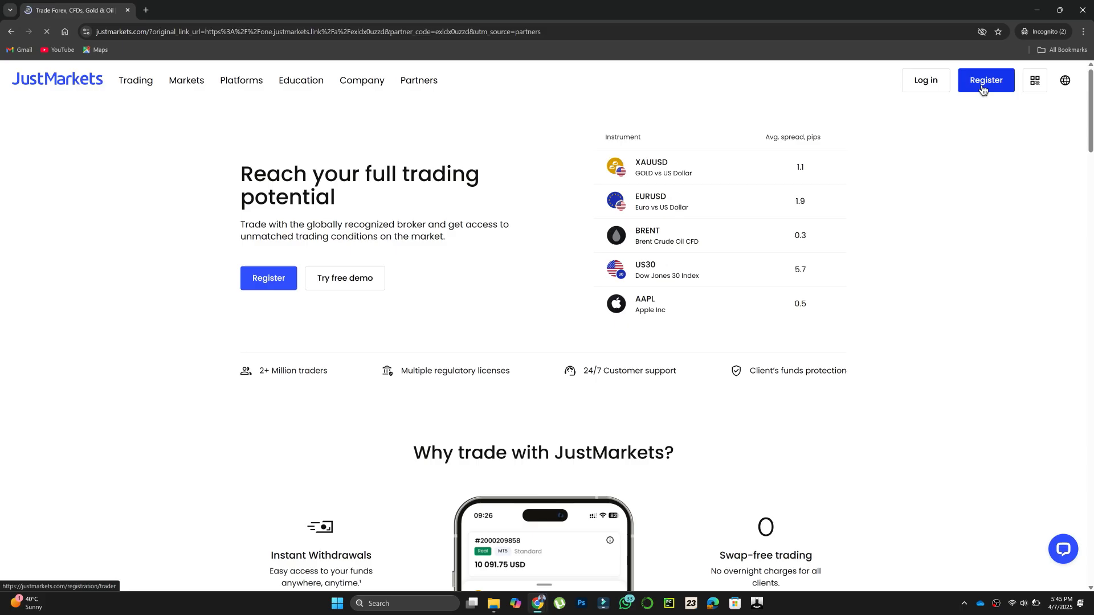
pyautogui.click(984, 79)
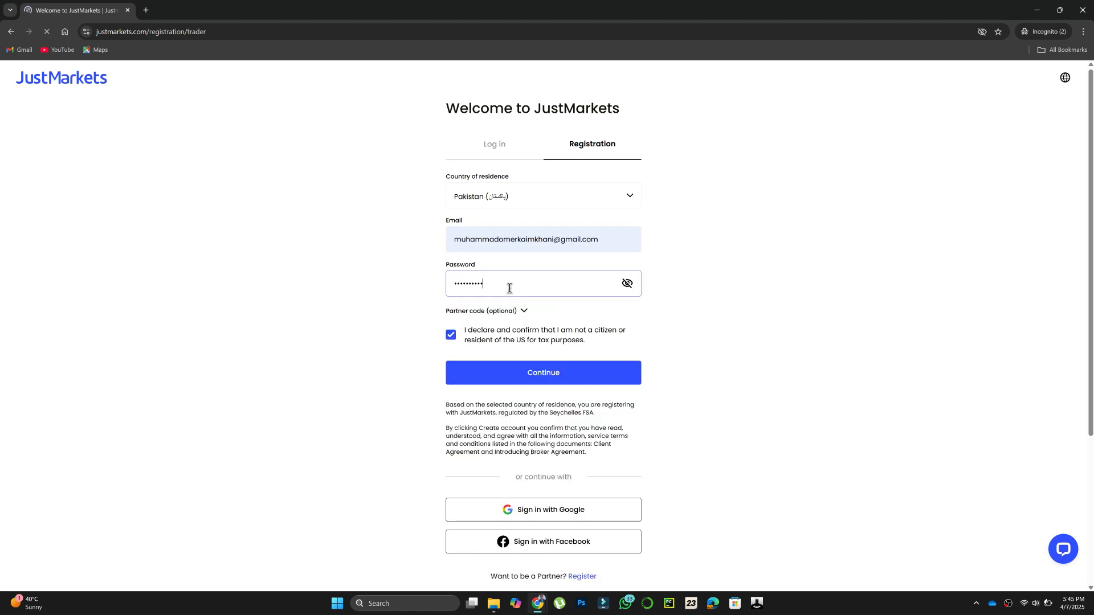
# Submit the registration to create the account, then begin profile verification from My accounts
pyautogui.click(542, 373)
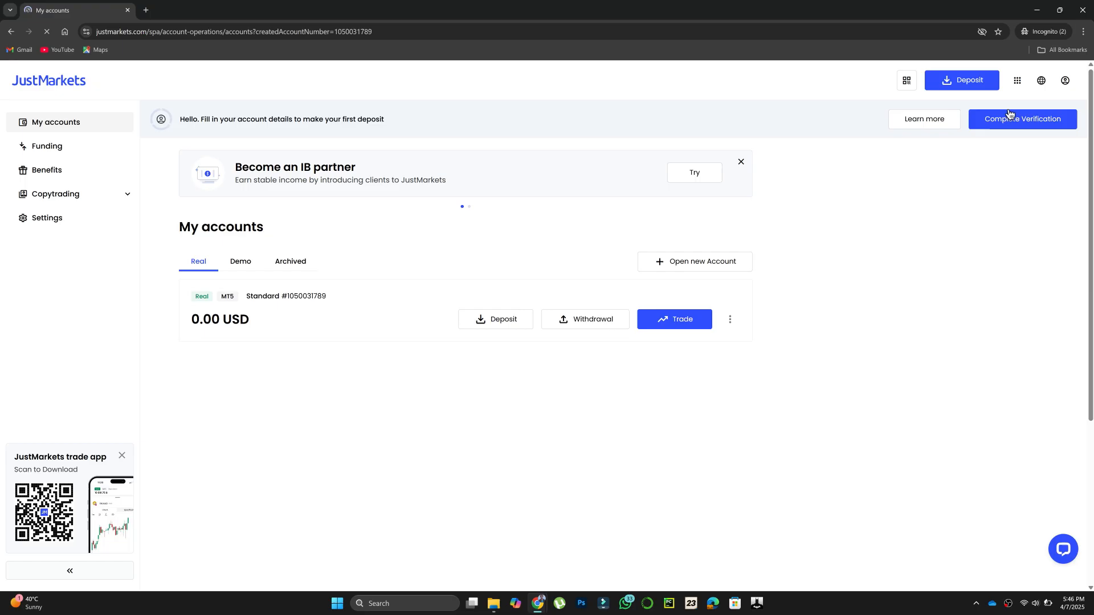
pyautogui.click(1021, 119)
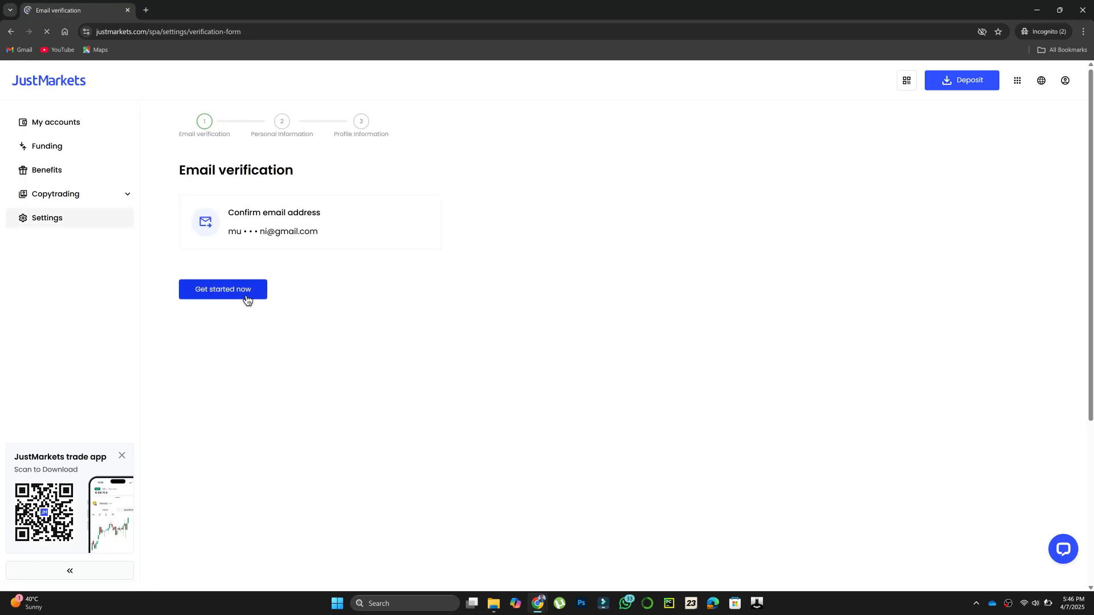
pyautogui.click(222, 288)
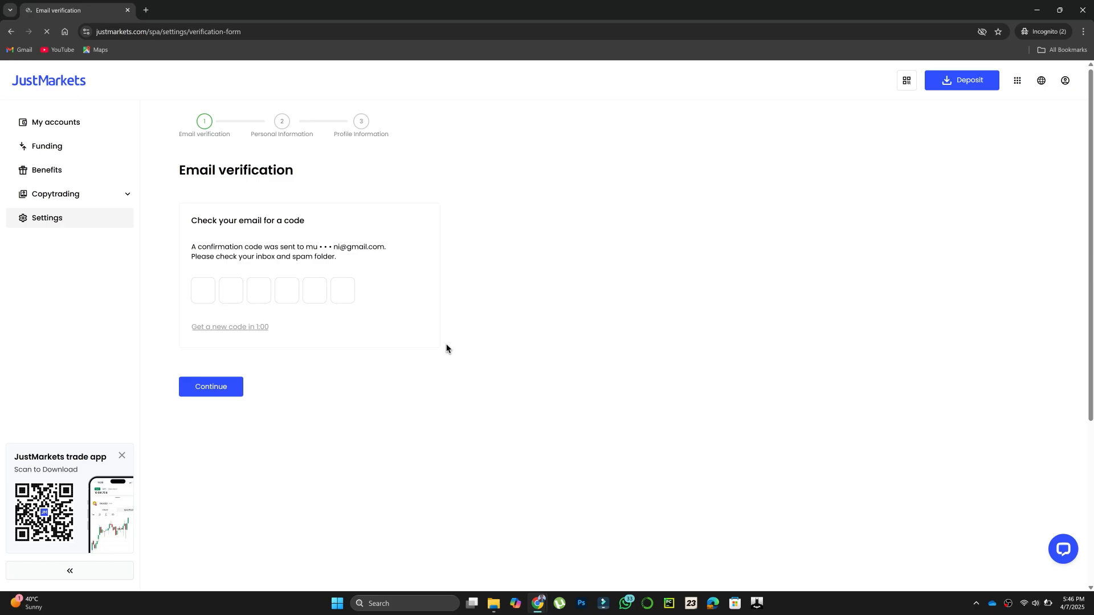
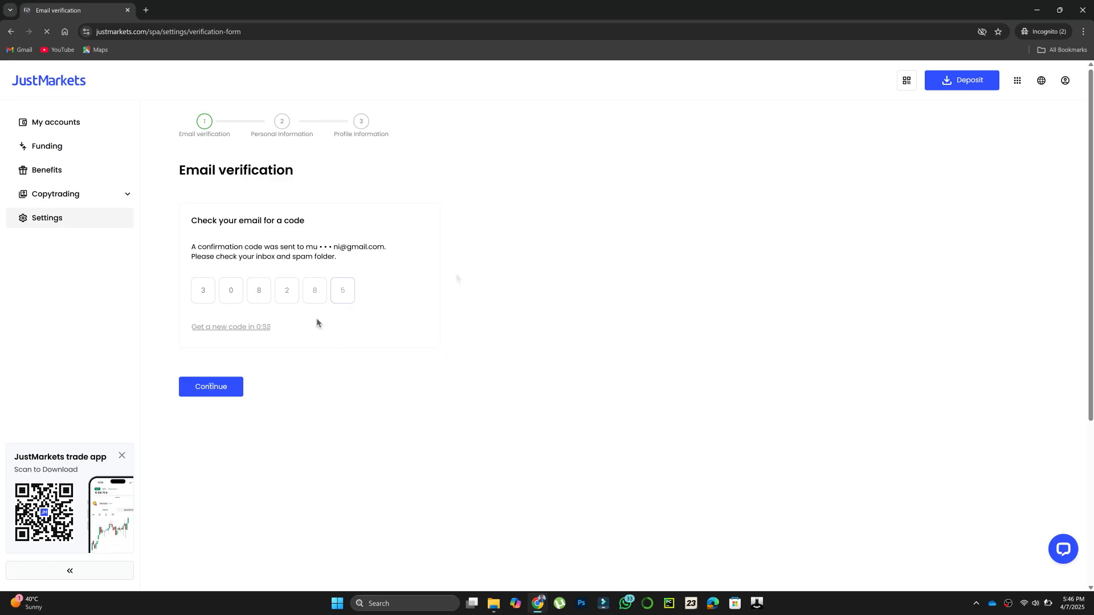
pyautogui.click(210, 387)
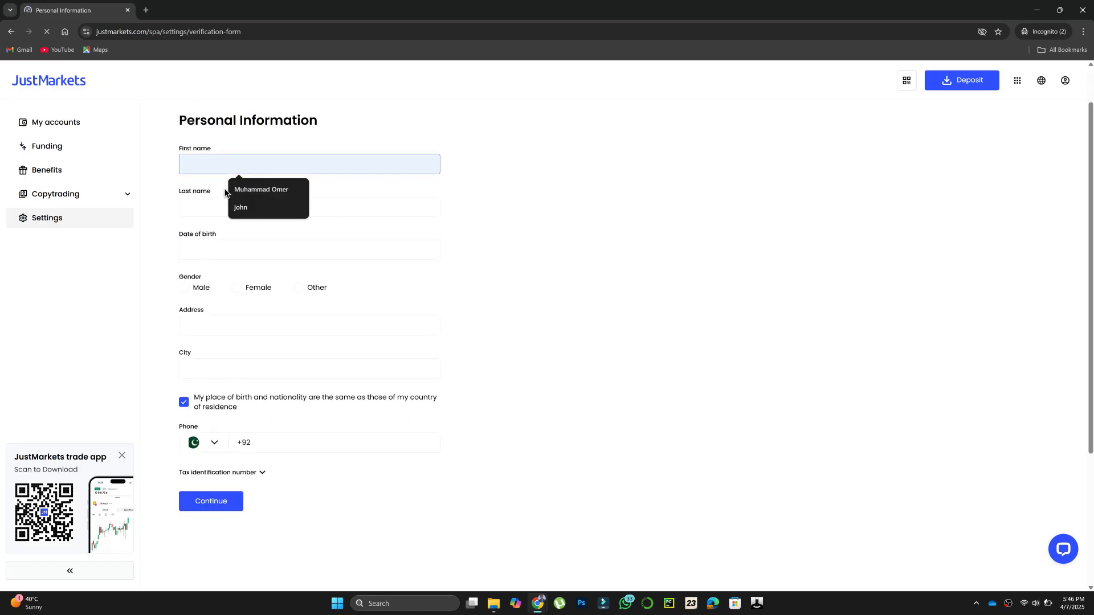
pyautogui.write('Kaimkhani')
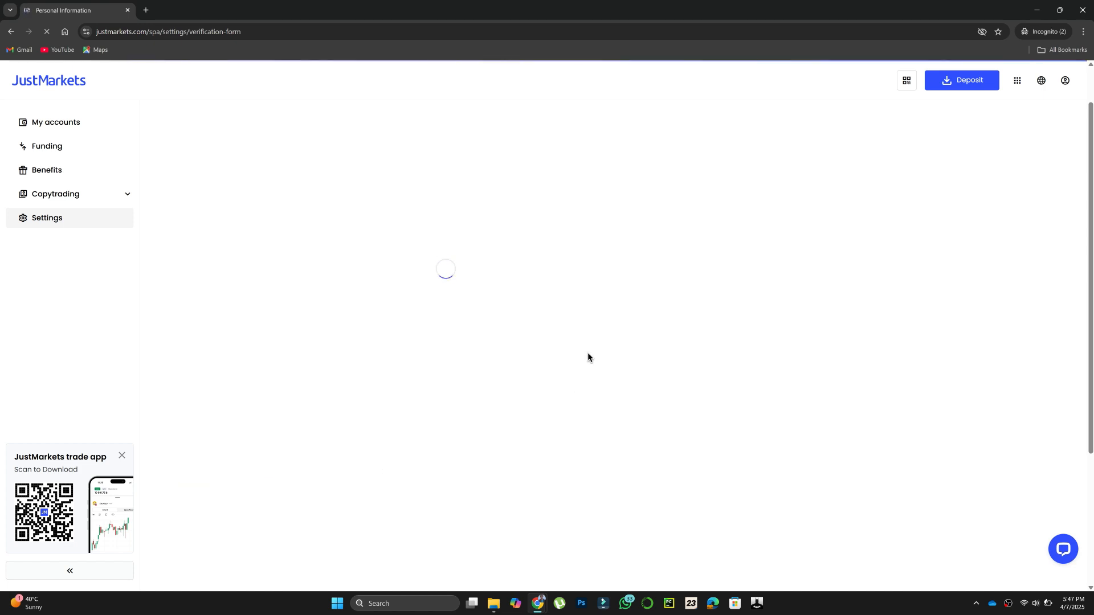
# Submit the profile answers (crypto income, $0–$9,999 deposit) and return to My accounts
pyautogui.click(309, 214)
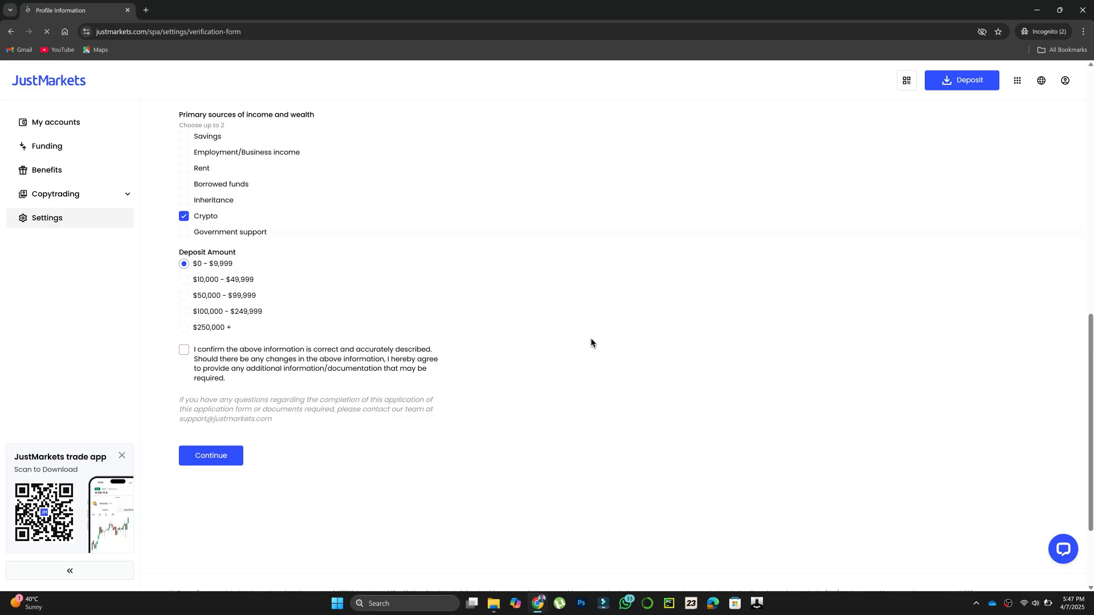
pyautogui.click(209, 456)
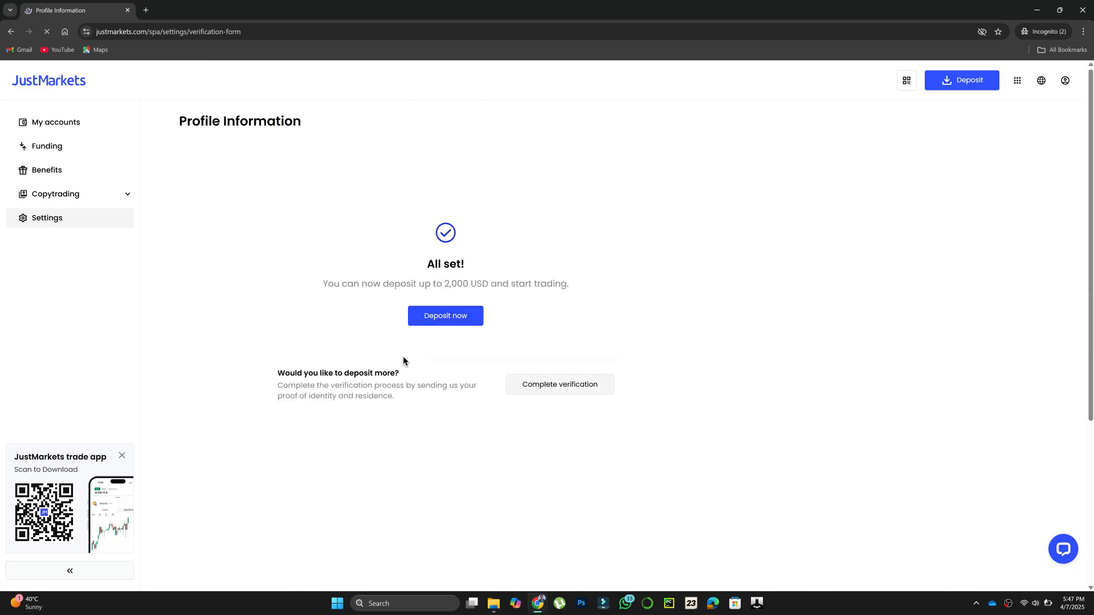
pyautogui.click(54, 122)
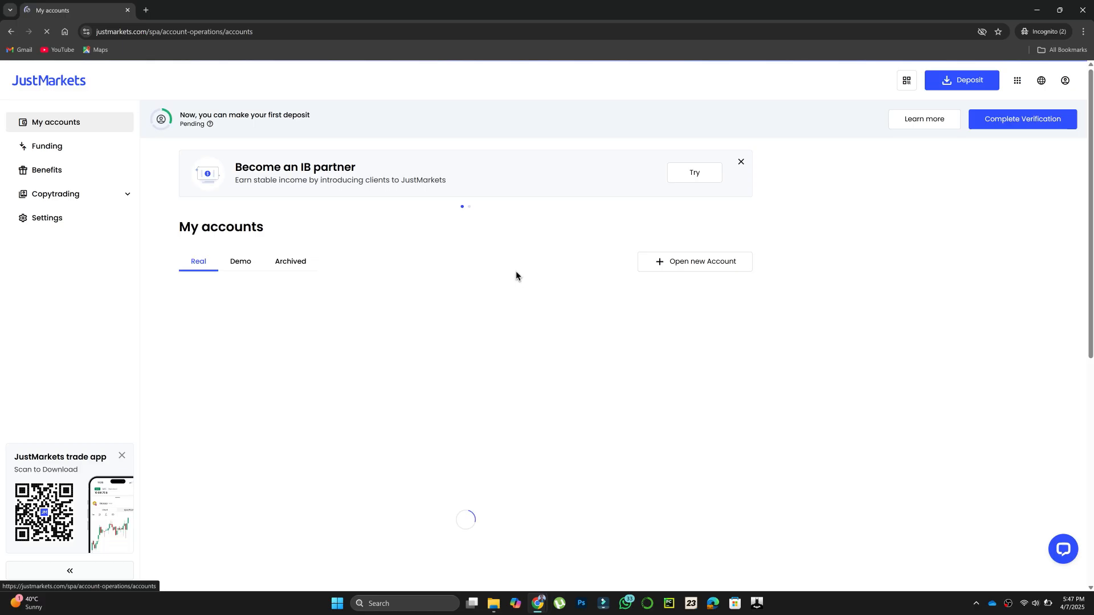